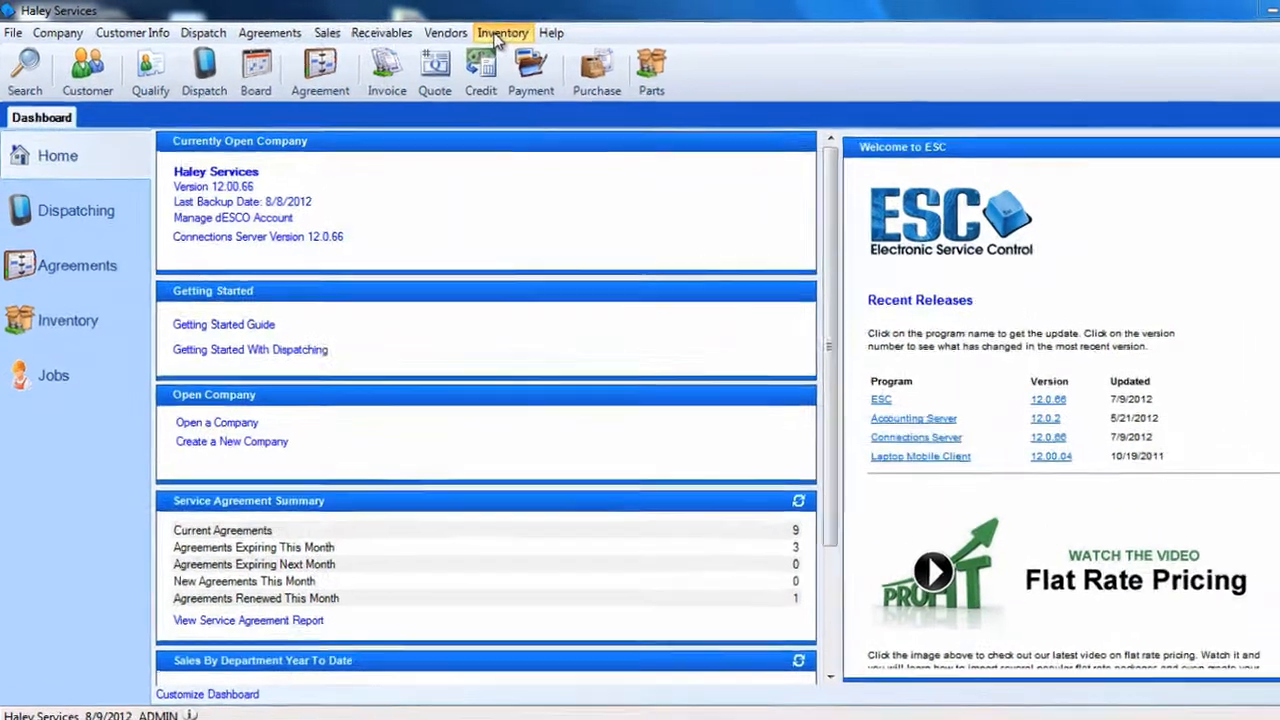
# Begin inventory item T7UNIT with description 'THIS IS AN ASSEMBLY' and reach its part type choices.
pyautogui.click(504, 32)
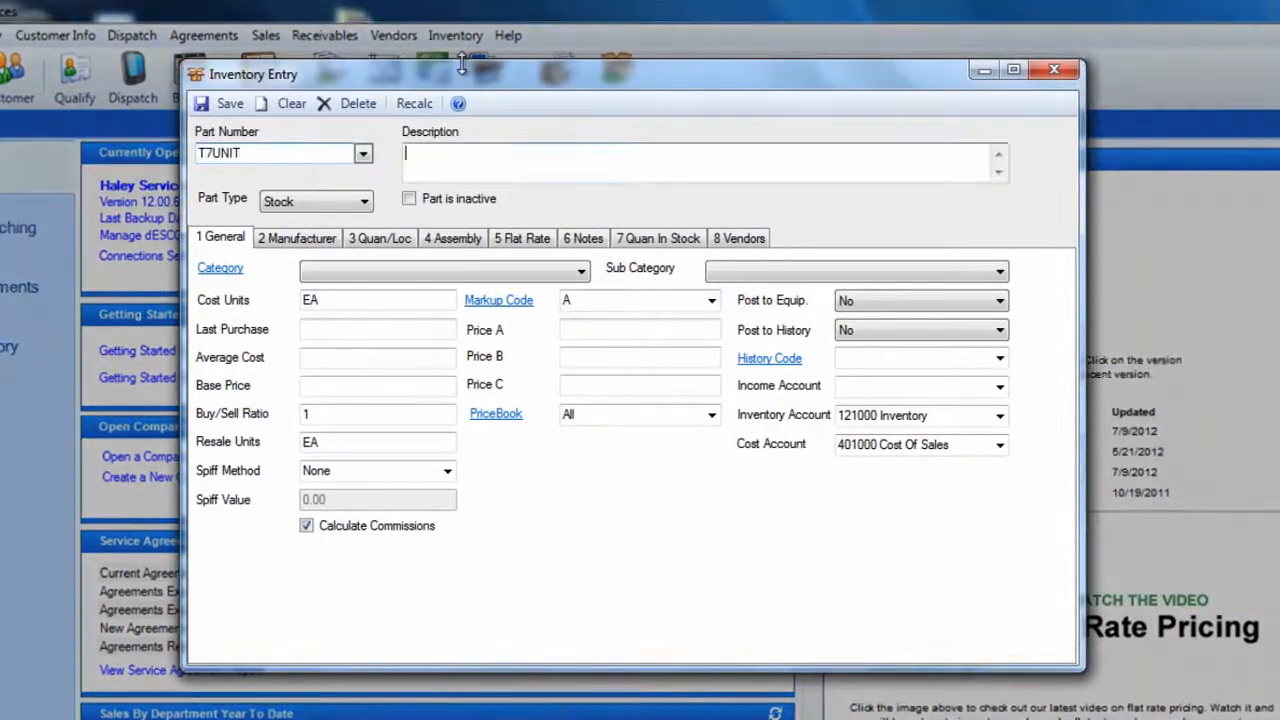
pyautogui.write('THIS IS AN A')
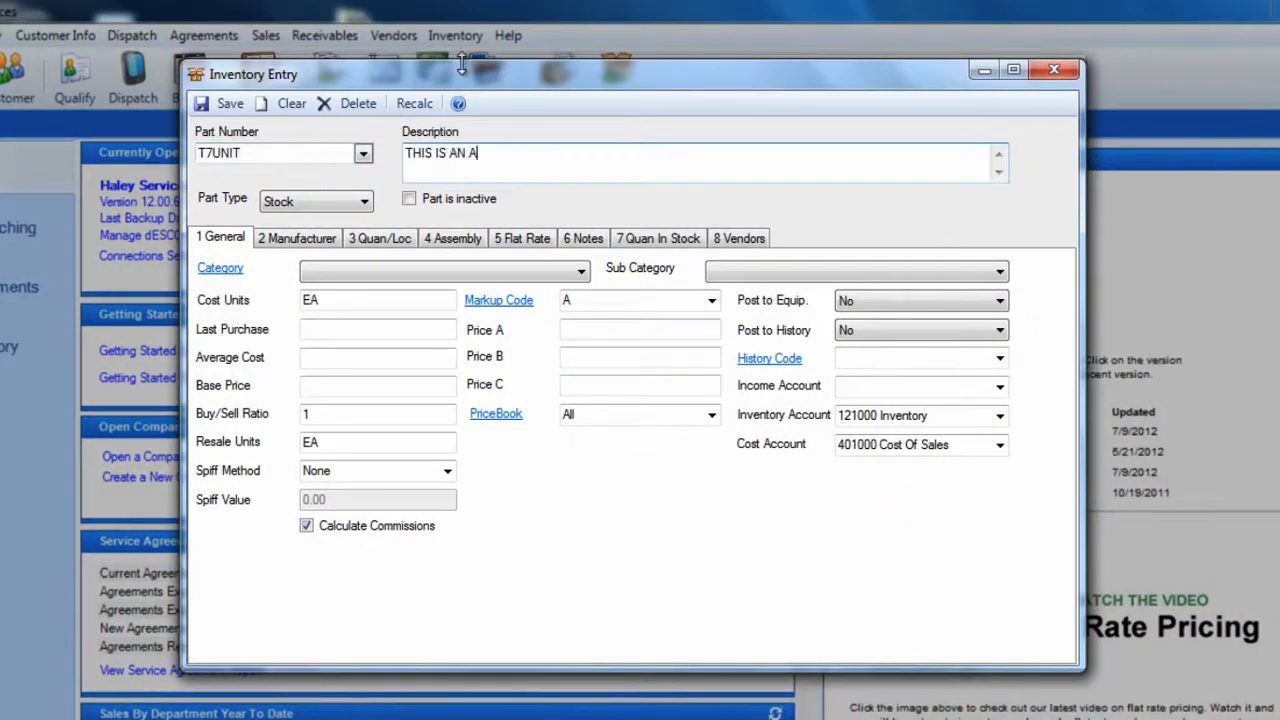
pyautogui.write('SSEMBLY')
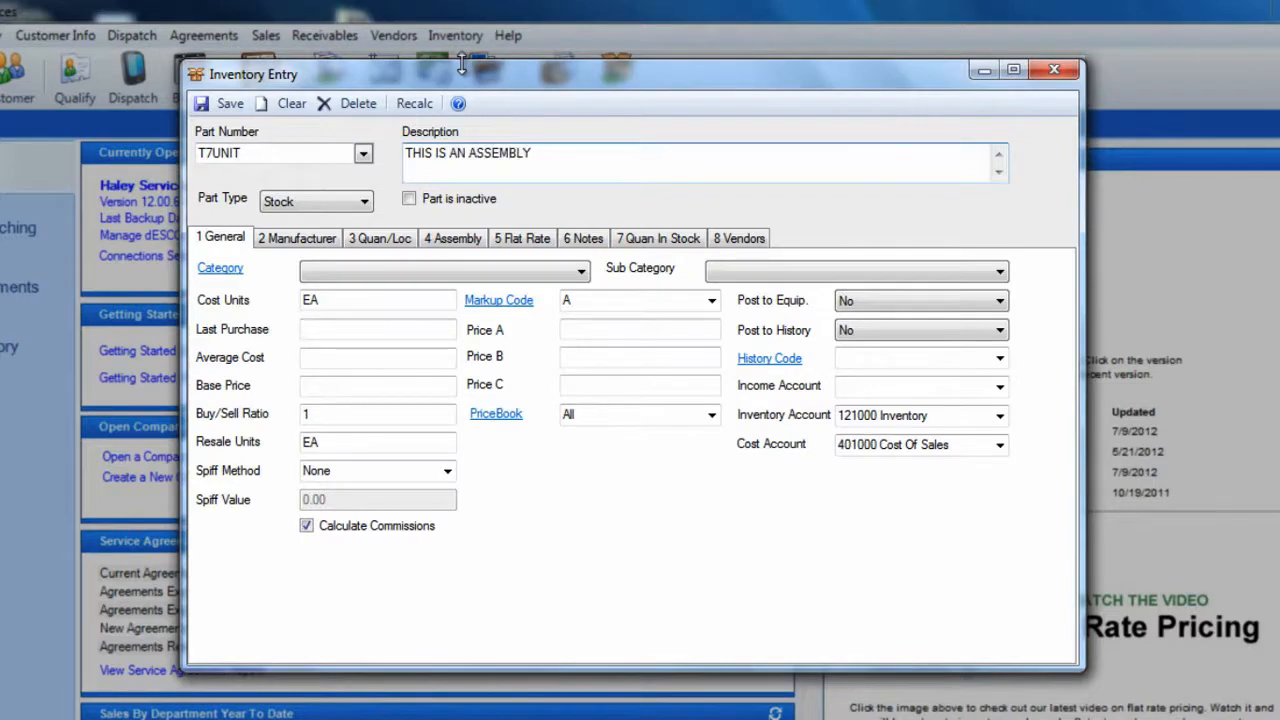
pyautogui.click(364, 200)
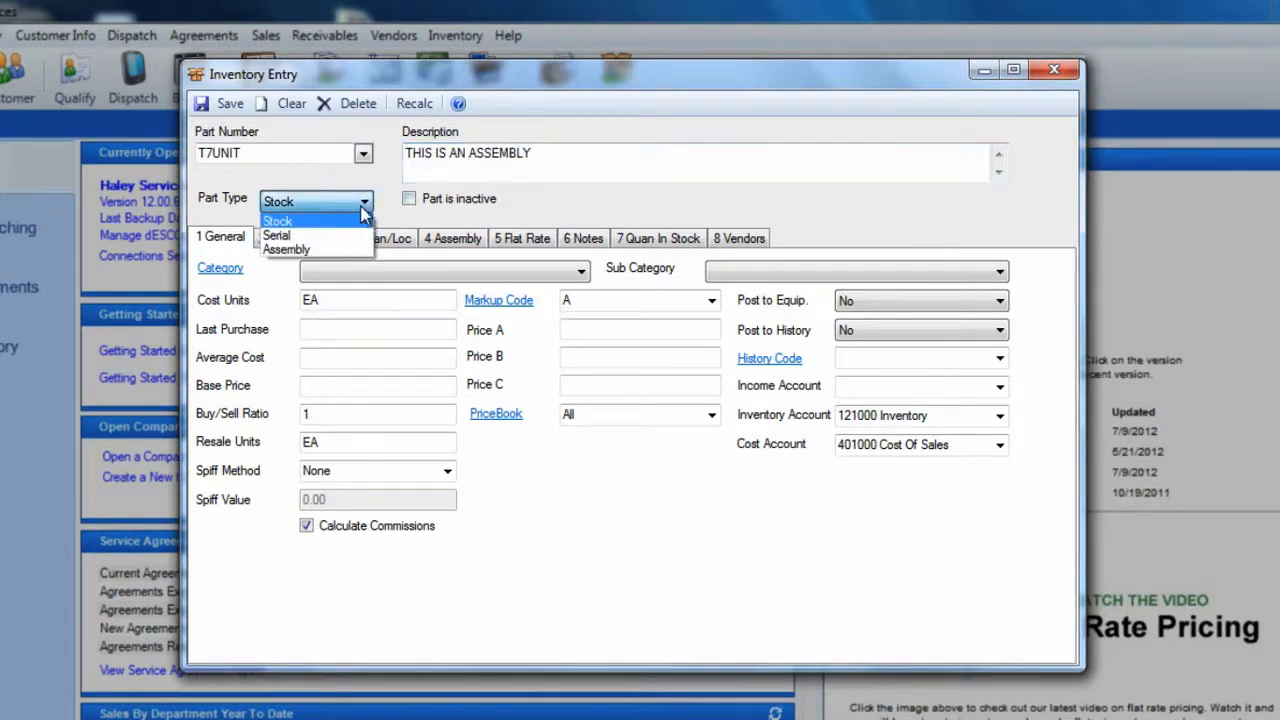
# Set part type Assembly and list components 000001P ×1, 000056P ×5, 000076P ×2, then PERMIT.
pyautogui.click(286, 248)
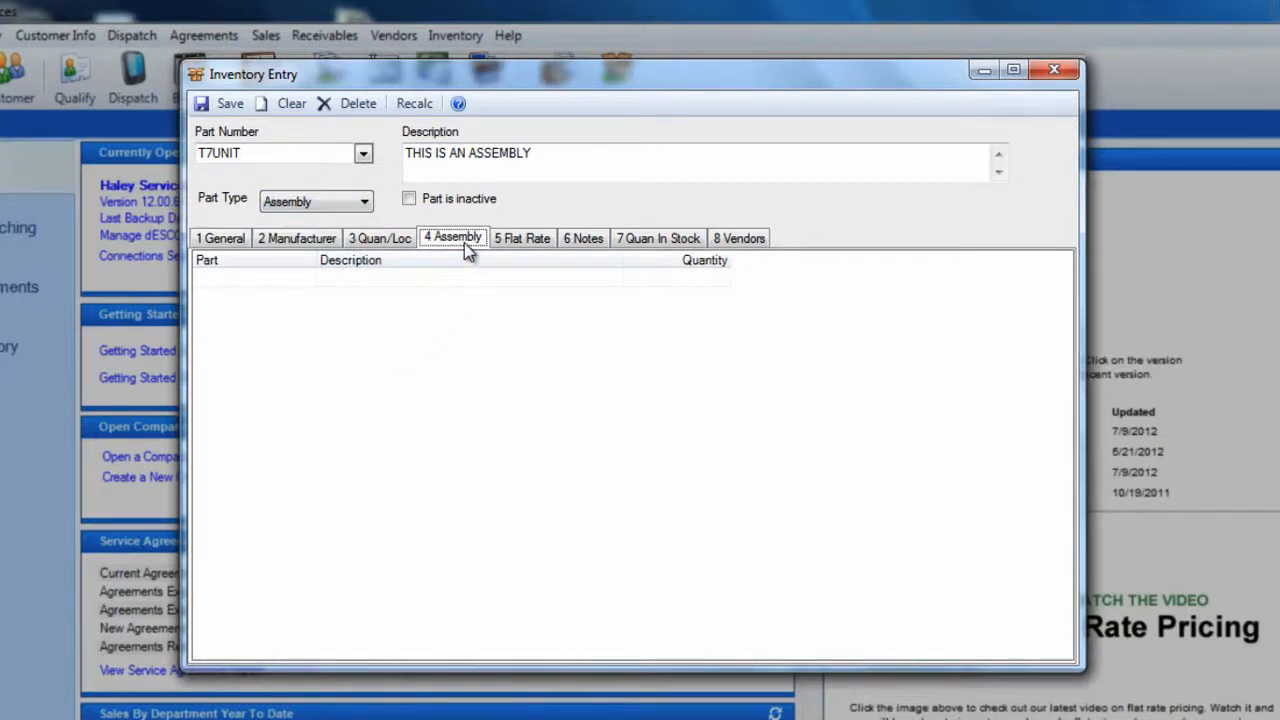
pyautogui.click(250, 280)
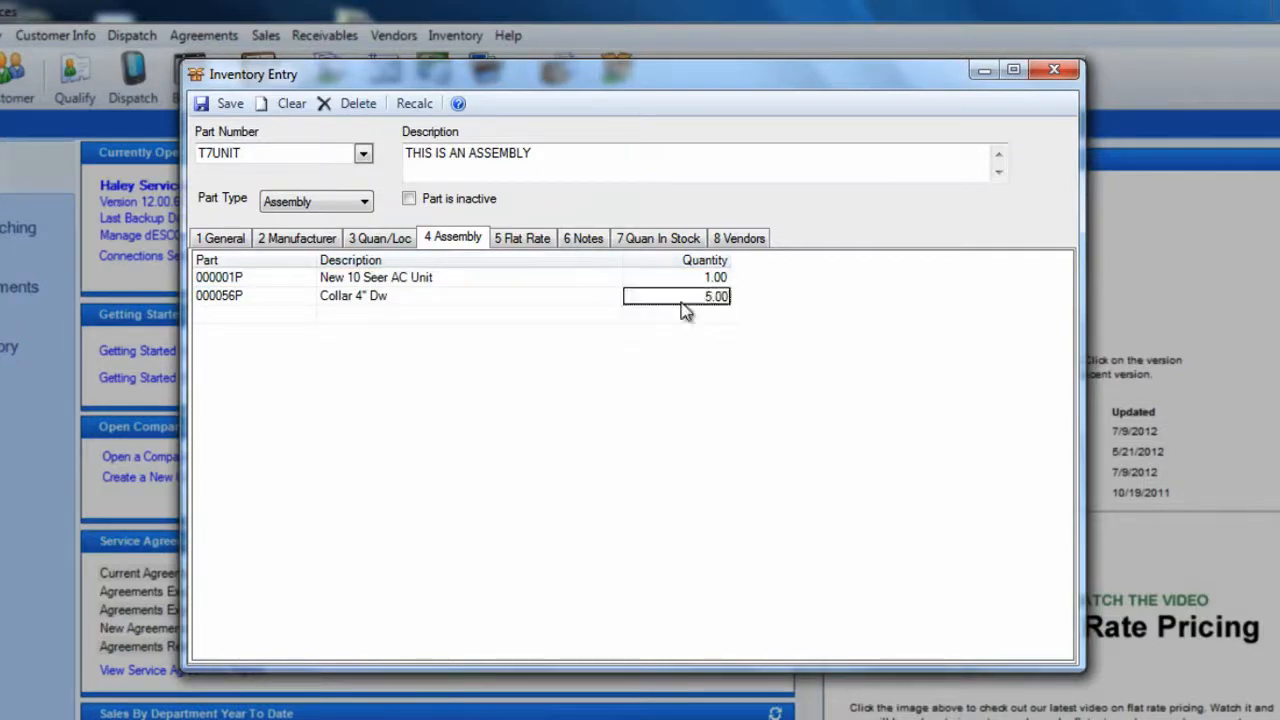
pyautogui.write('0000005')
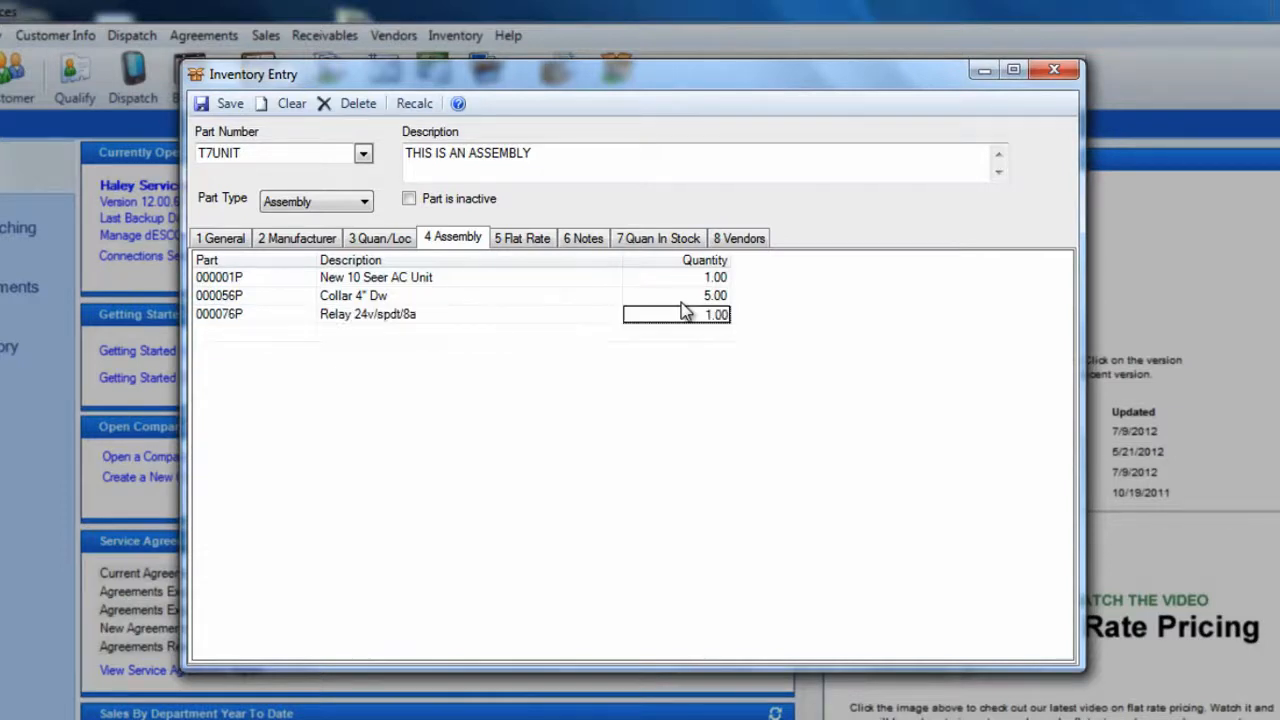
pyautogui.write('2.00')
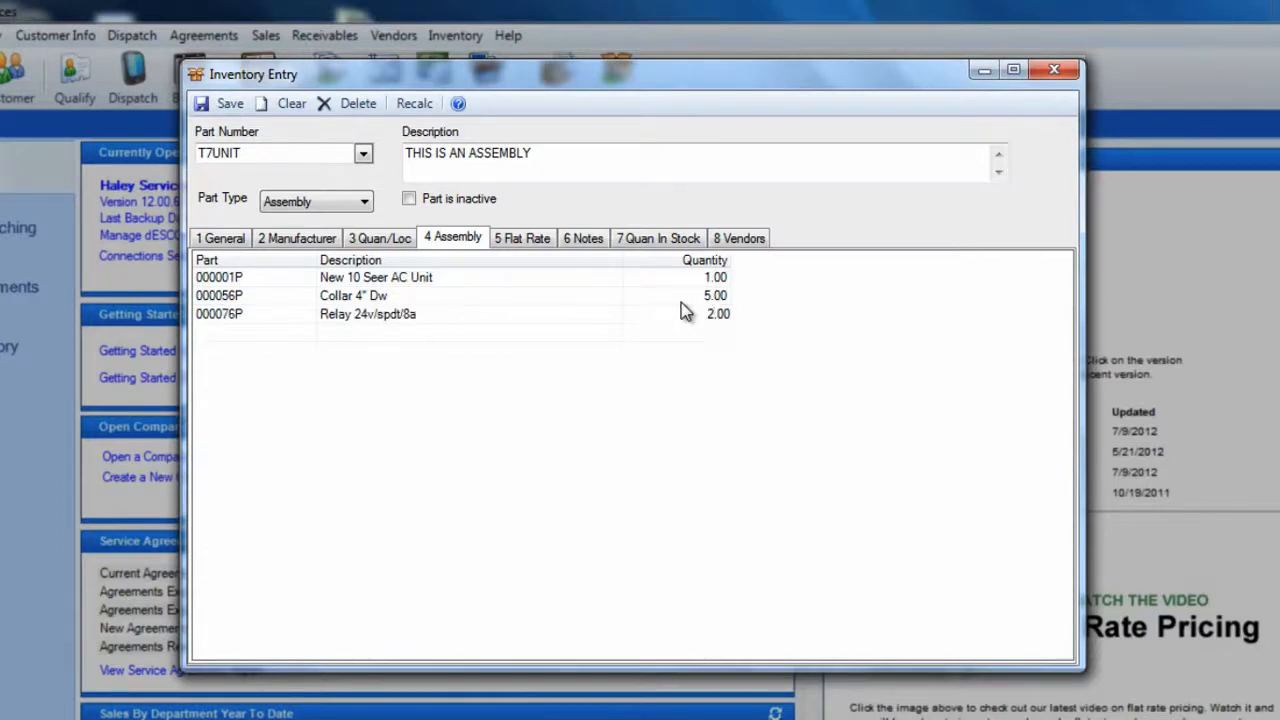
pyautogui.write('PERMIT')
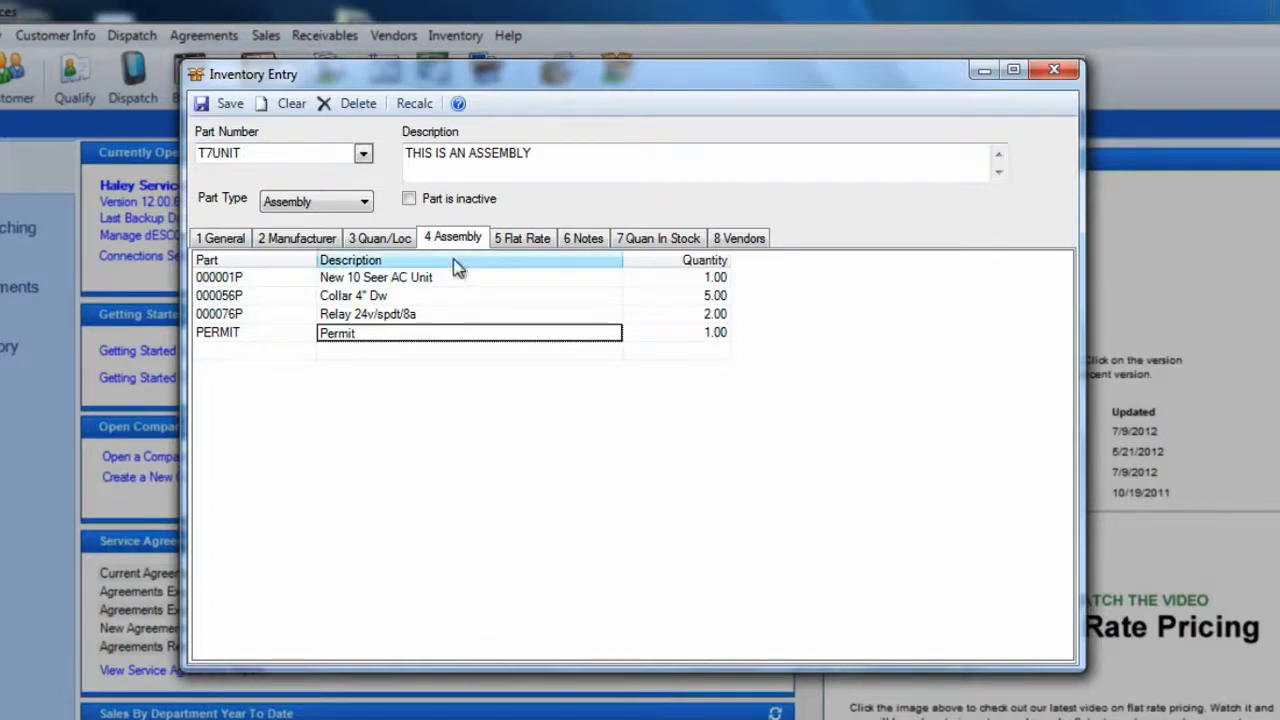
# Finish the PERMIT row at quantity 1 and return to the General details.
pyautogui.click(220, 238)
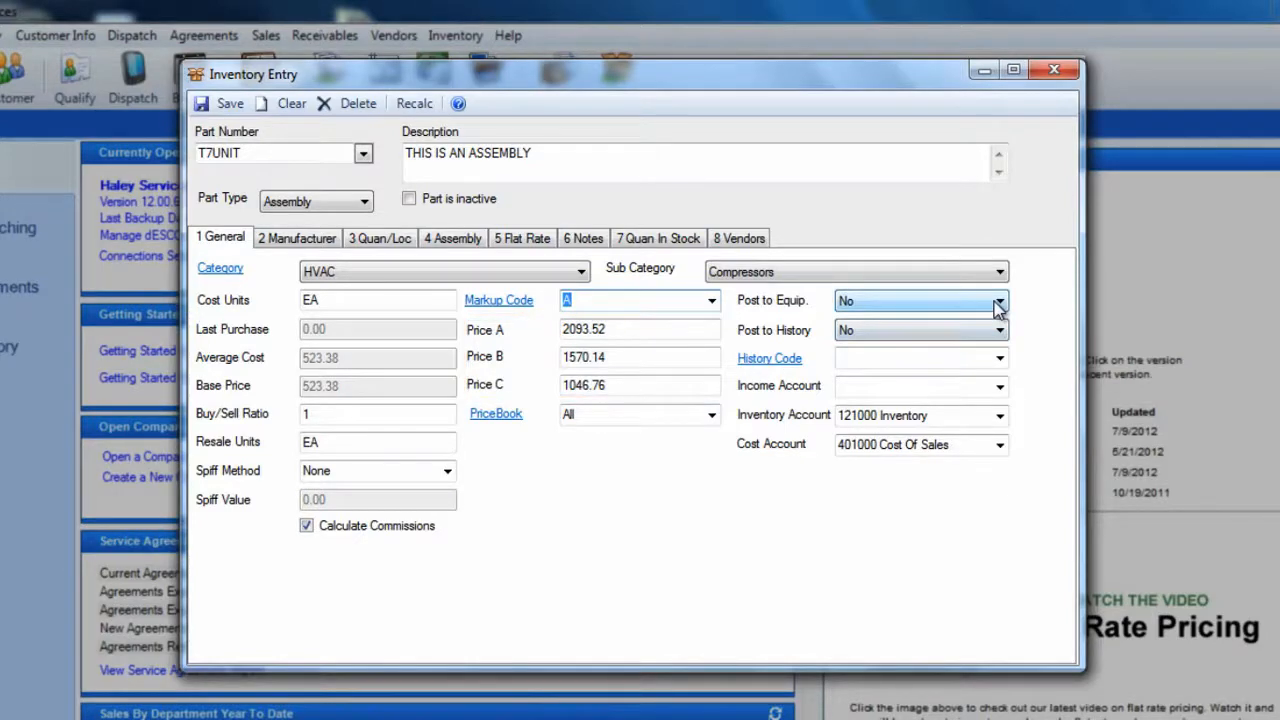
# Categorize T7UNIT as HVAC / Compressors with cost 523.38 and calculated prices, and save it.
pyautogui.click(920, 300)
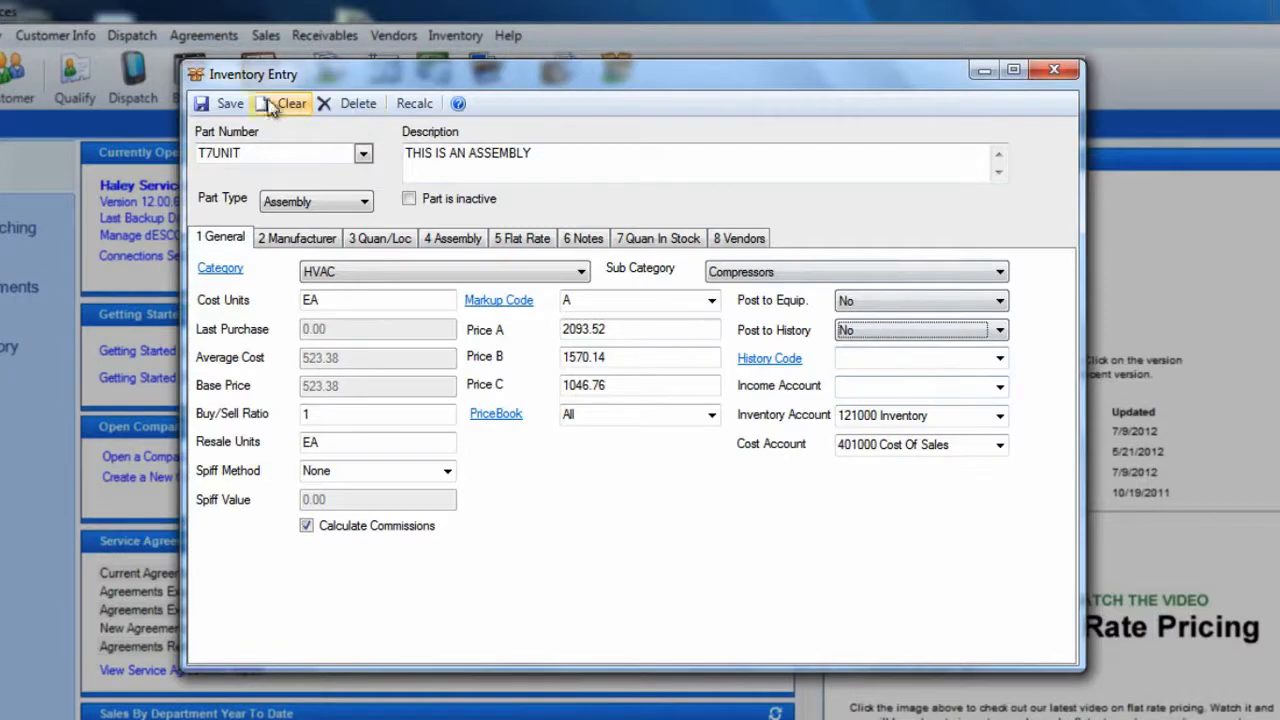
pyautogui.click(292, 104)
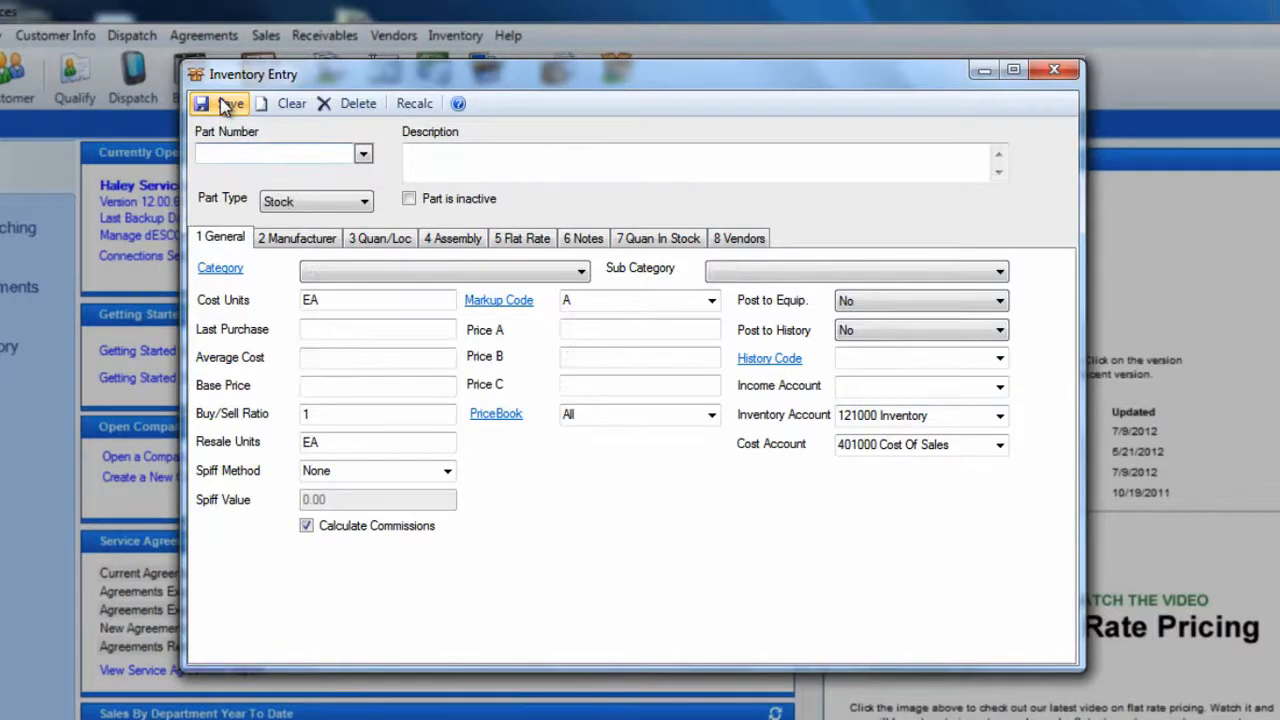